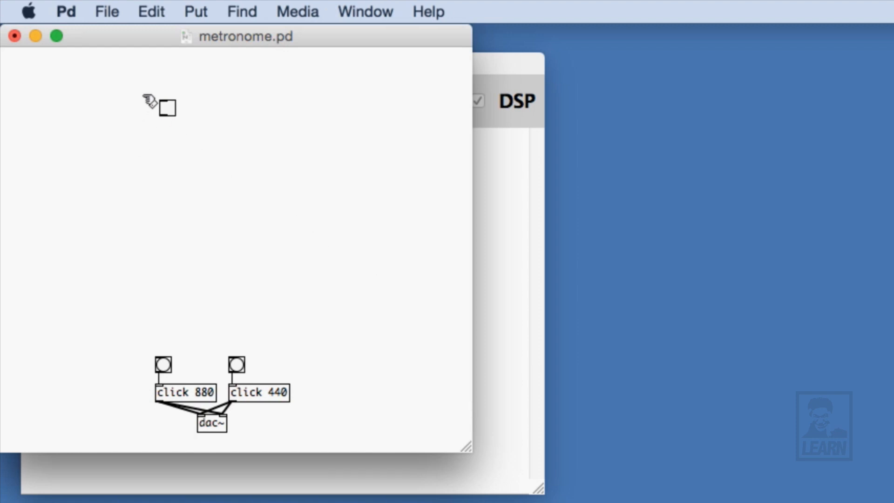
Add metro 1000 under the toggle, a counter from f and + 1, then a % 4 object.
text(metro)
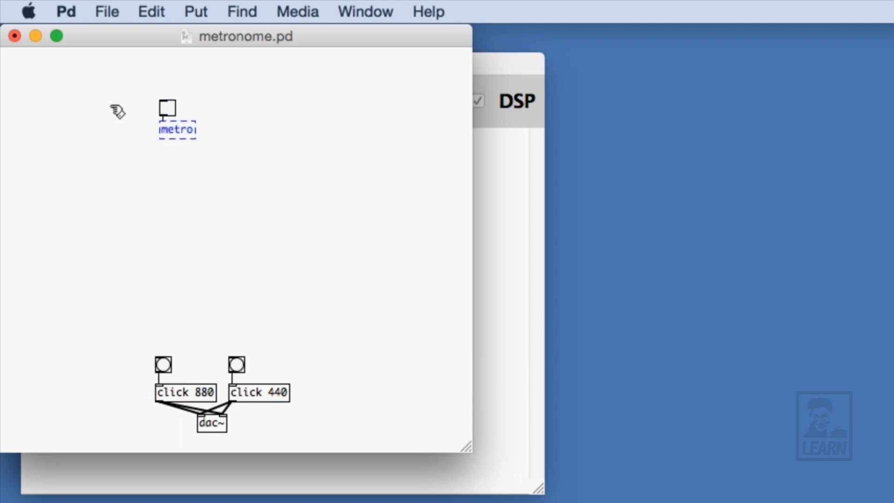
text(1000)
text(f)
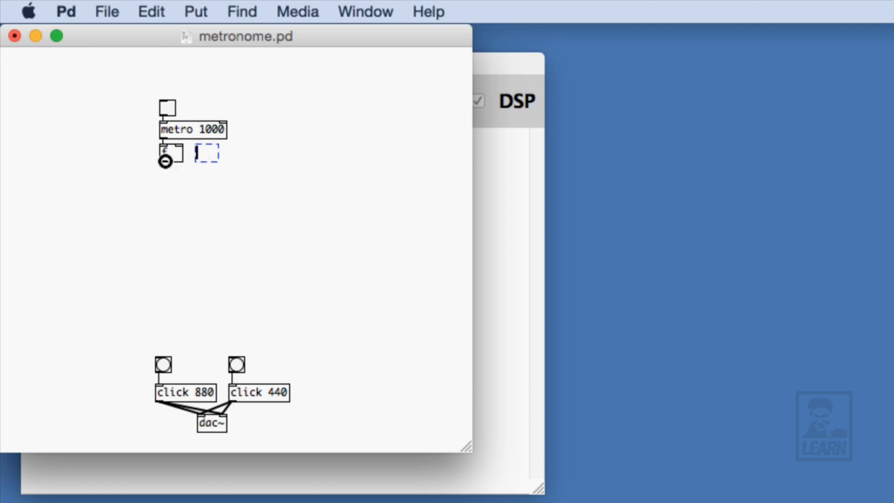
text(+ 1)
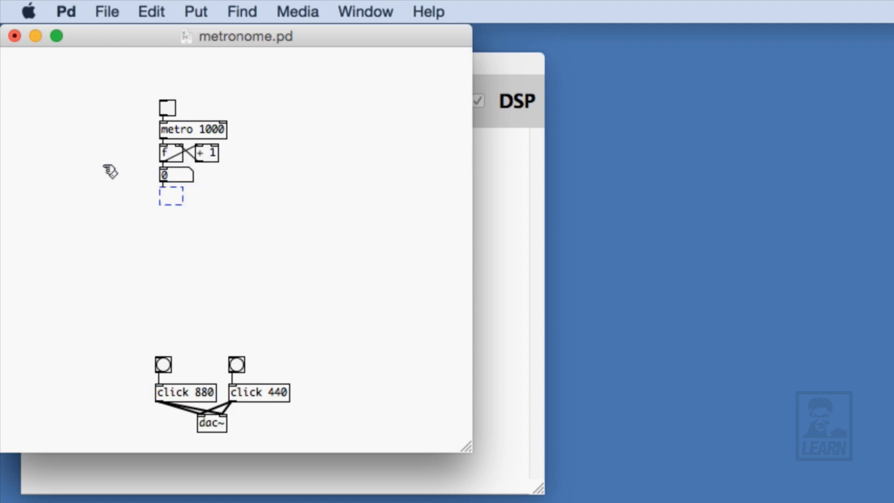
text(% 4)
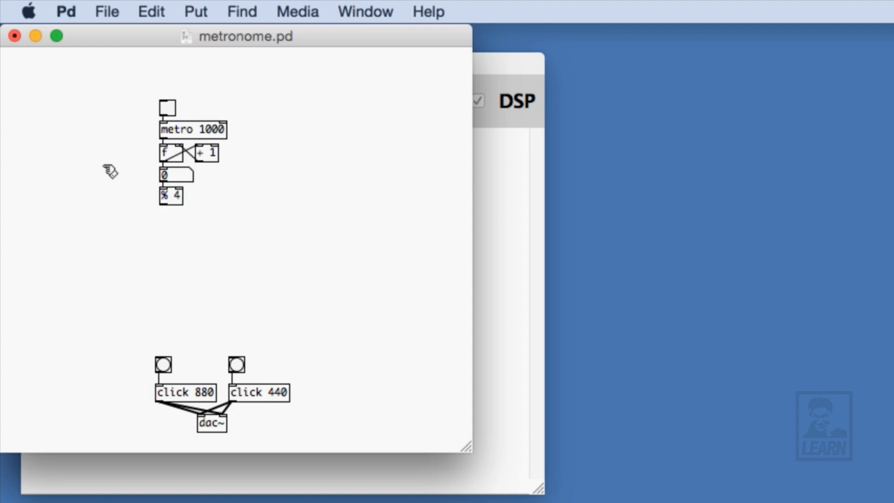
Add the comment 'Subdivisions (clicks per beat)' beside the % 4 object.
click(206, 194)
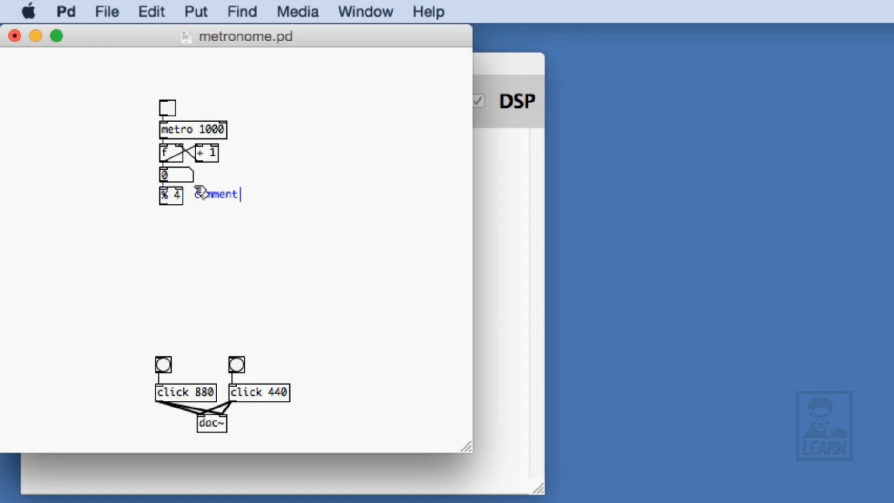
text(Subdi)
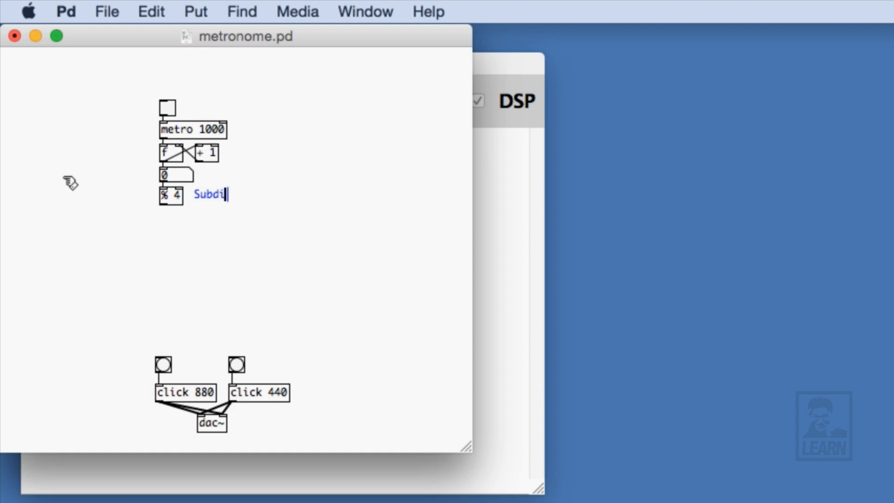
text(visions ()
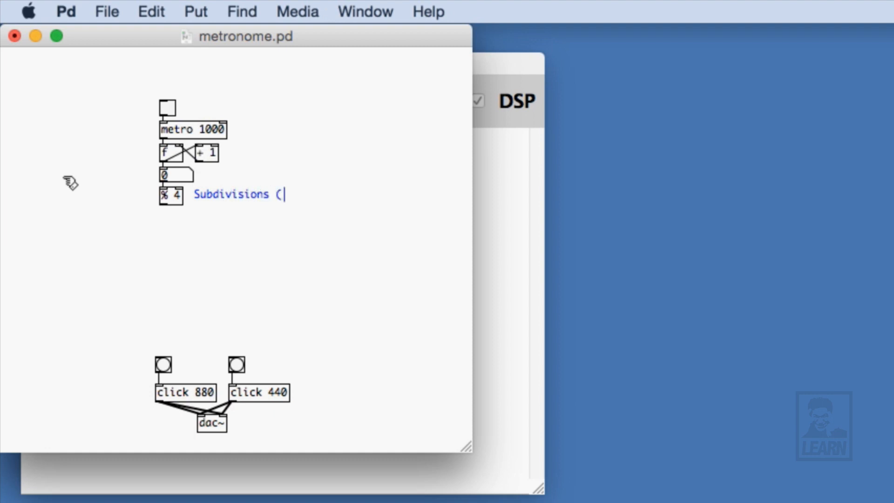
text(clicks per)
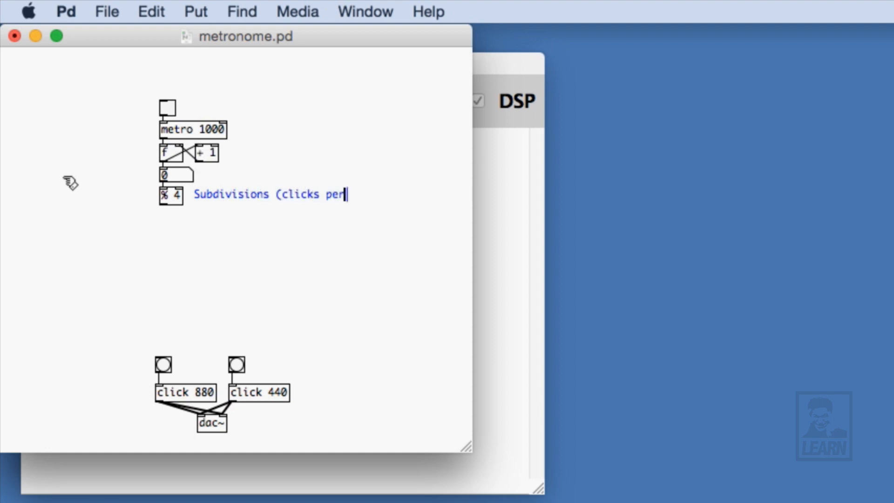
text(beat))
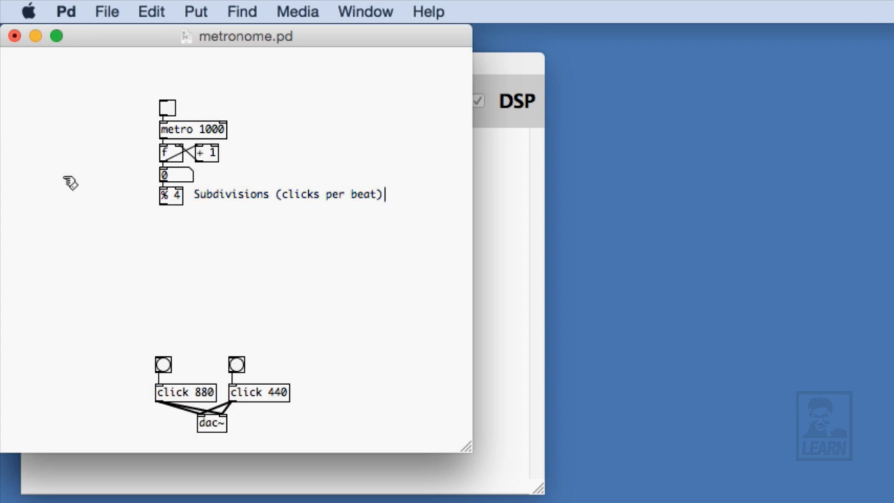
click(171, 195)
text(sel)
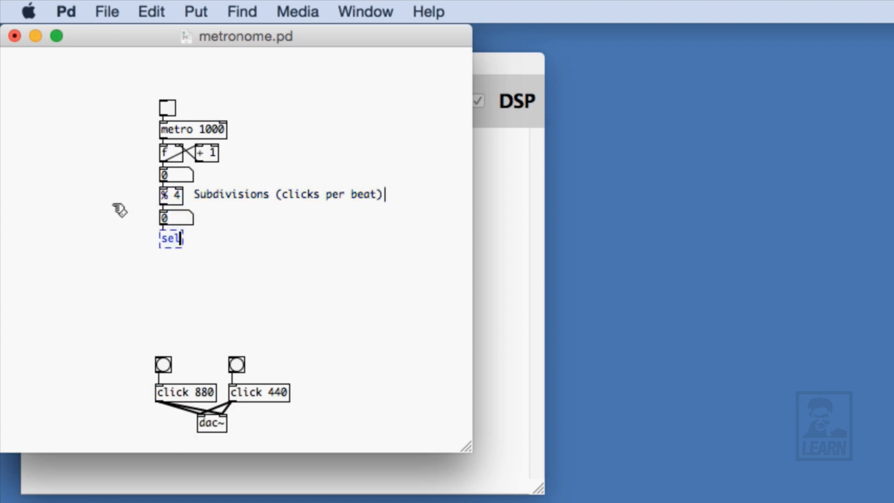
Complete sel 0 and wire its outlets to the click 880 and click 440 bangs.
text(0)
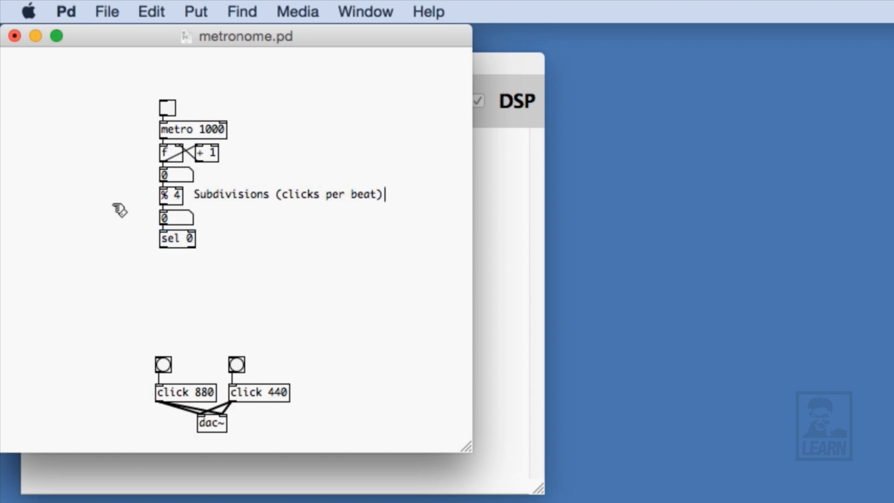
drag(162, 248, 161, 355)
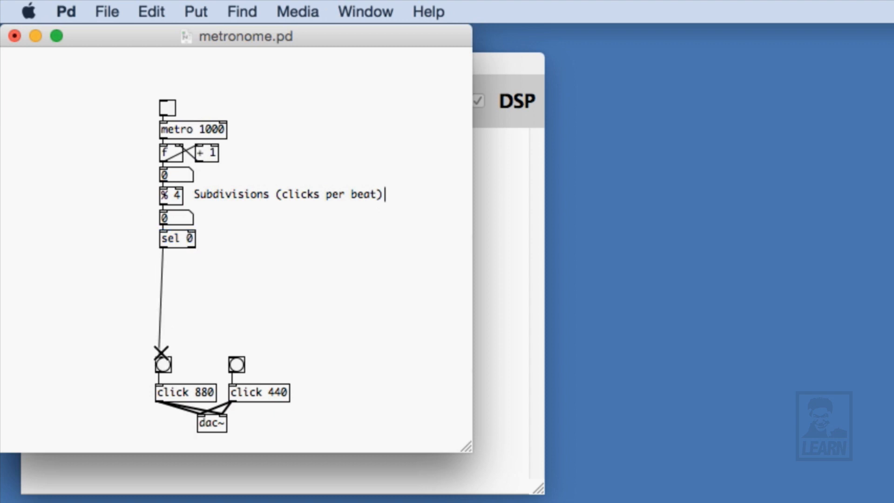
drag(188, 247, 234, 366)
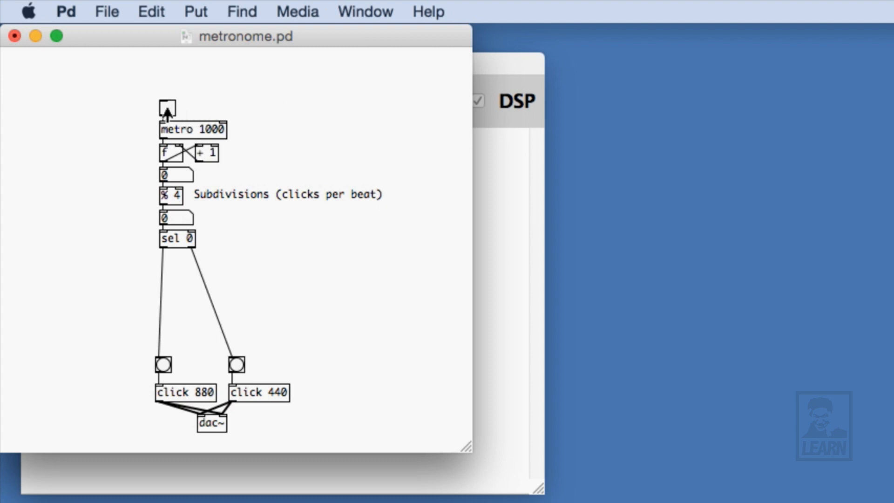
click(167, 108)
text(Rate in M.S)
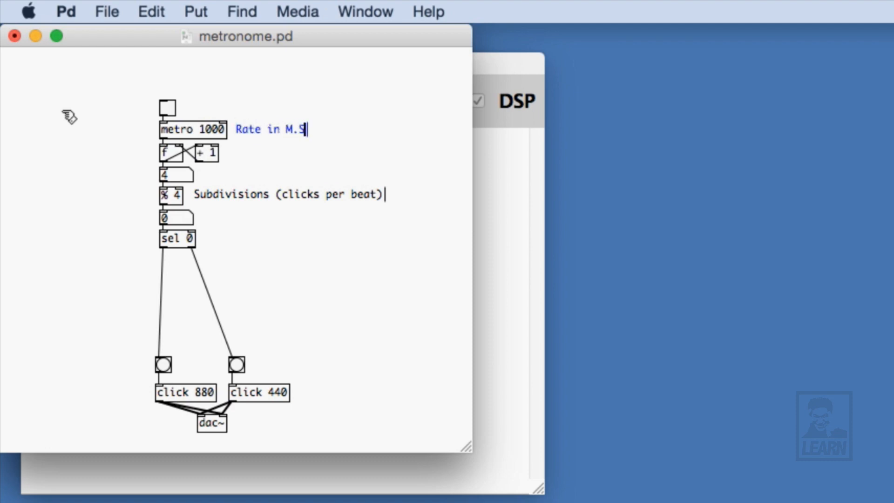
Extend the comment with '/ Subdivisions' and change the metro argument to 250.
text(/ Subdivisions)
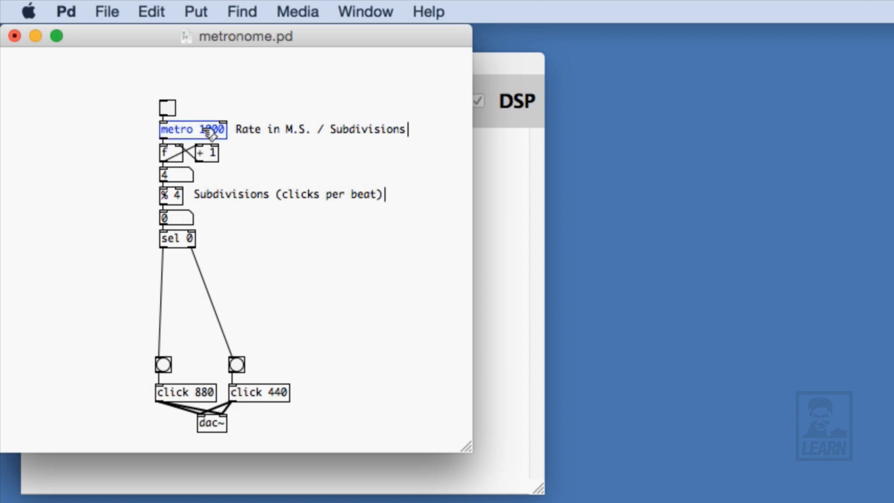
text(25)
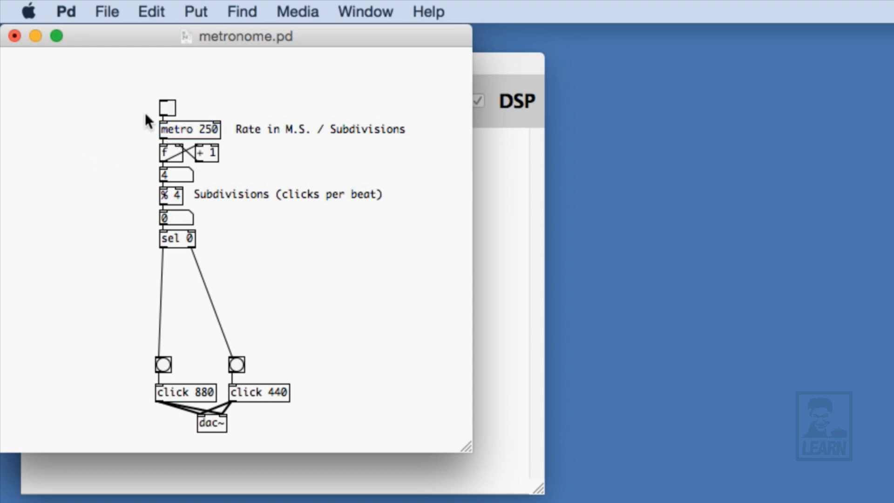
Switch the toggle on to run the metronome at the 250 ms rate.
click(167, 108)
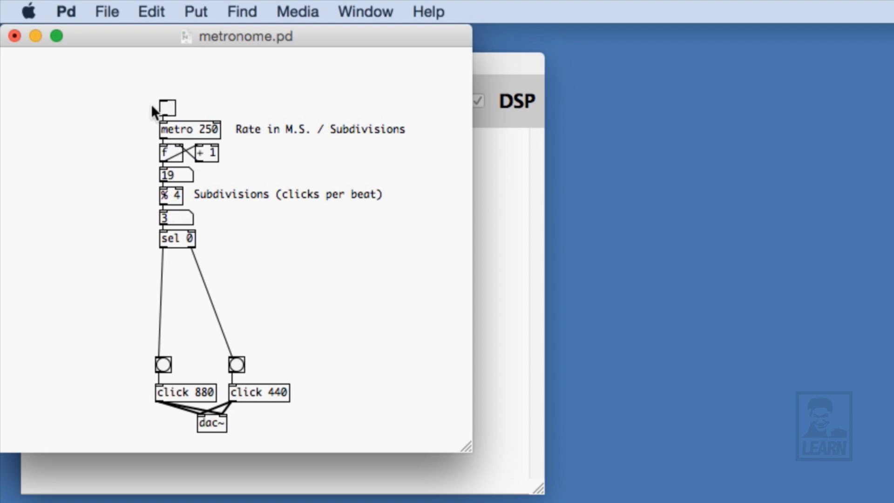
mouse_move(129, 115)
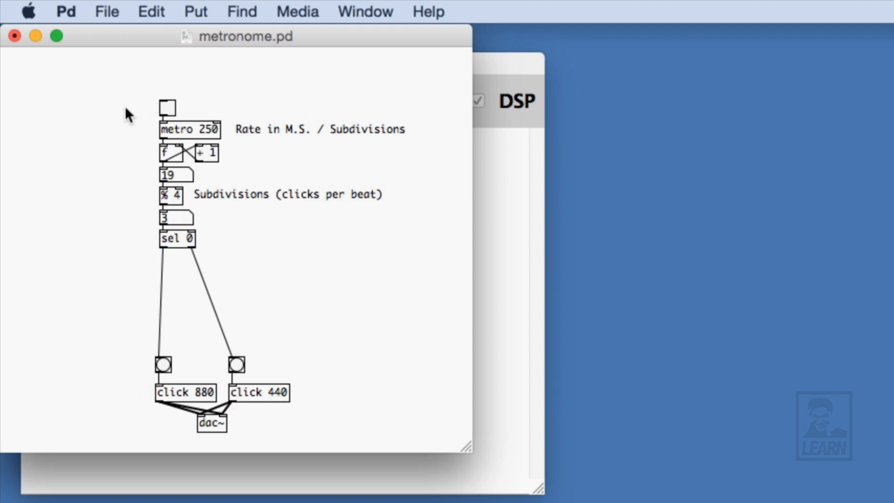